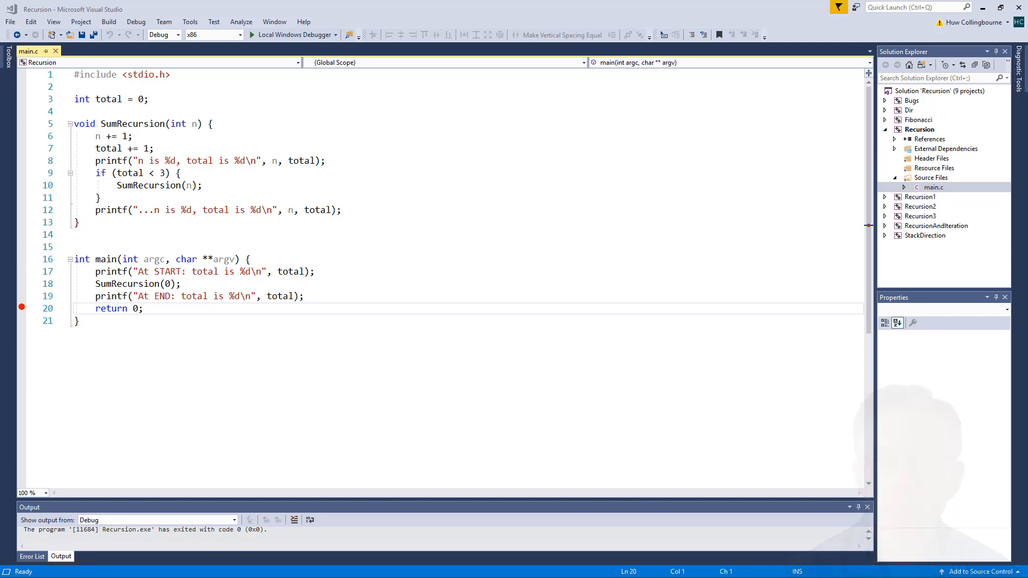
pyautogui.moveTo(292, 34)
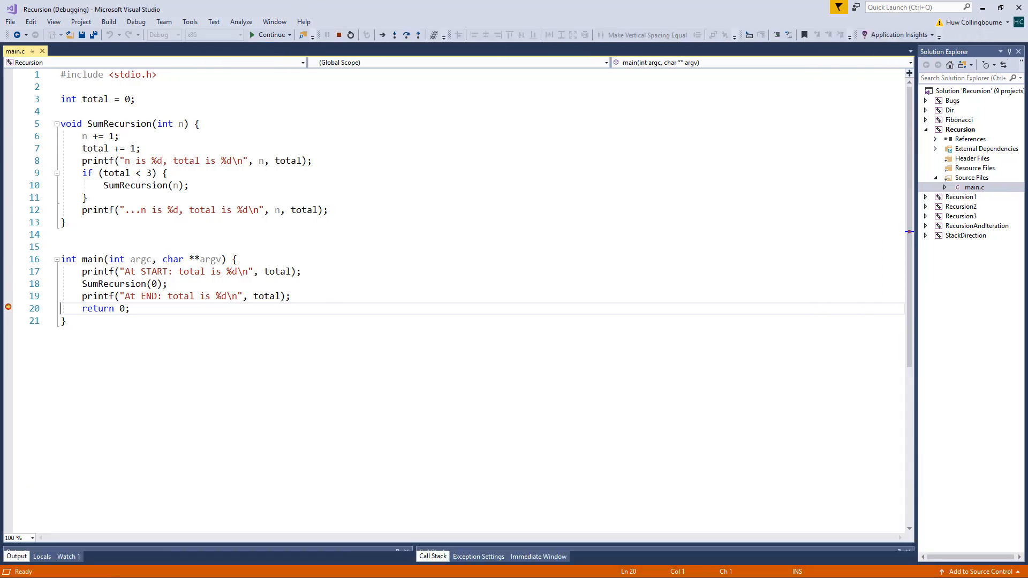
# Bring the console window to the front to read the output ending with total 3.
pyautogui.click(269, 34)
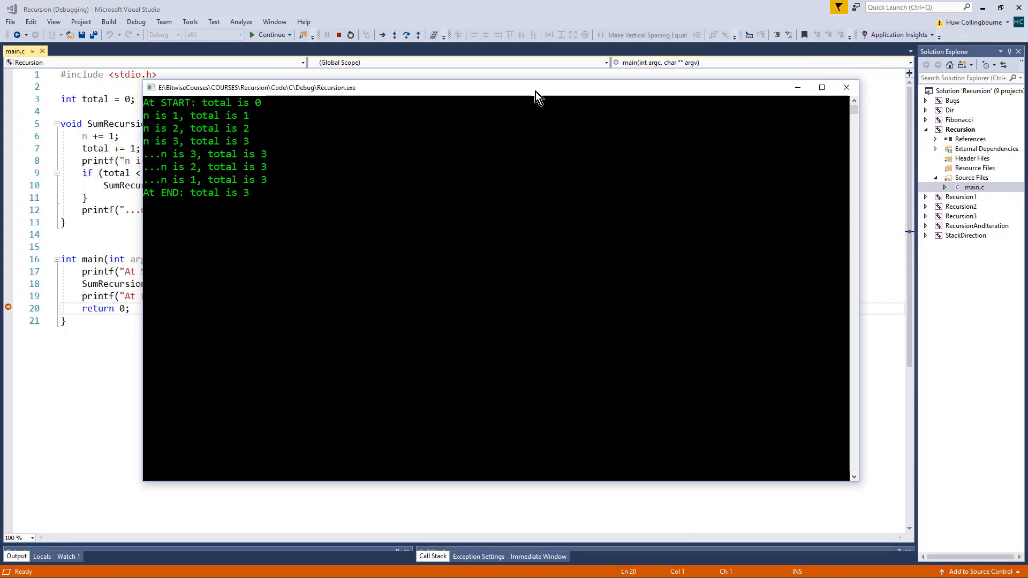
pyautogui.moveTo(877, 510)
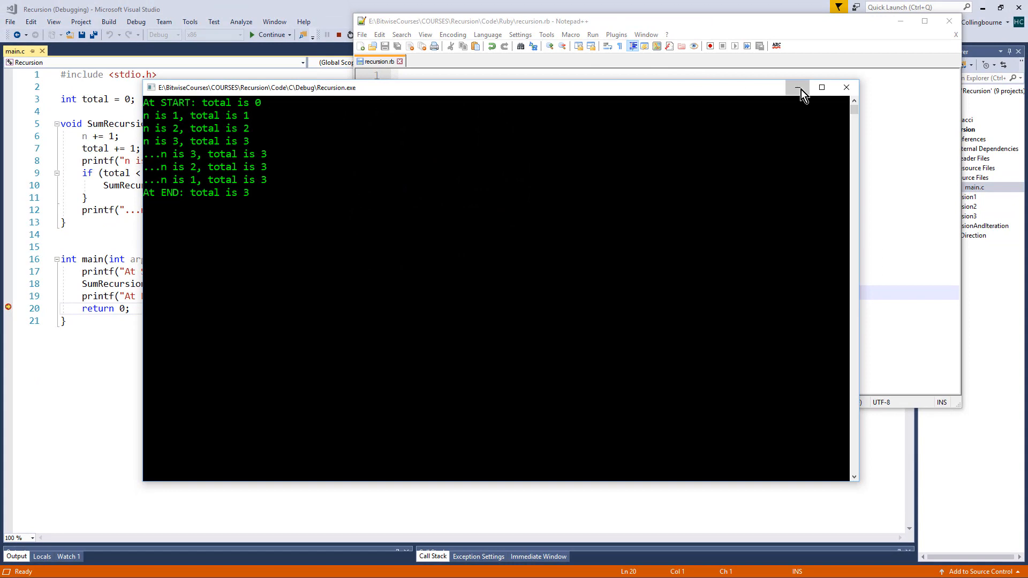
# Minimize the console output so the Ruby recursion.rb code sits beside the C code.
pyautogui.click(797, 87)
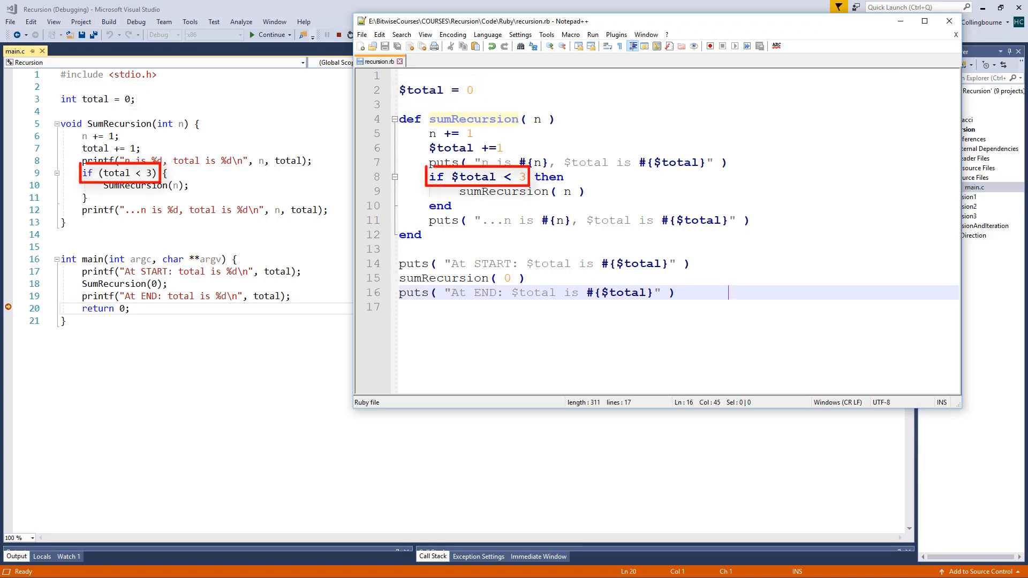
pyautogui.click(270, 35)
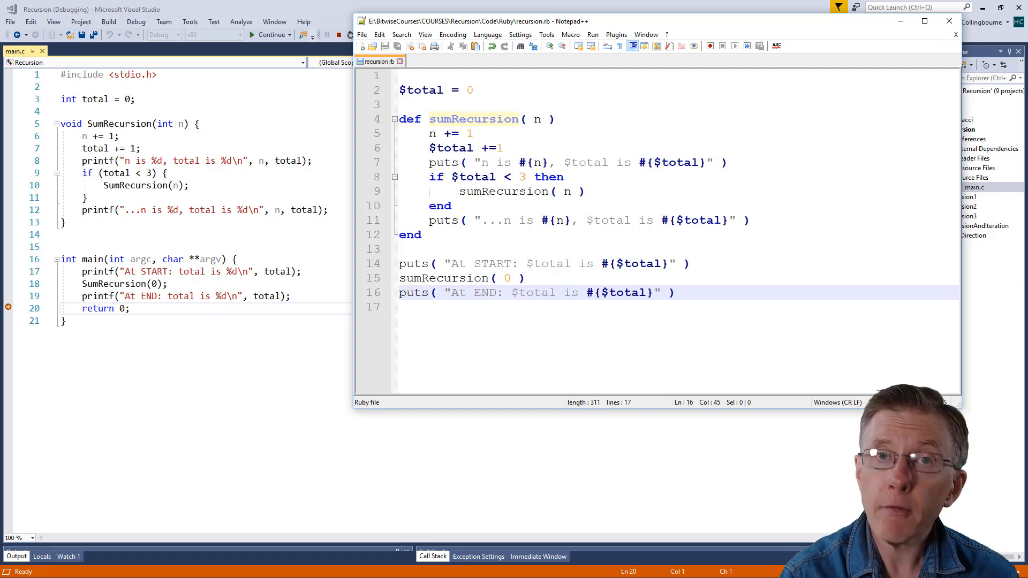
pyautogui.click(727, 292)
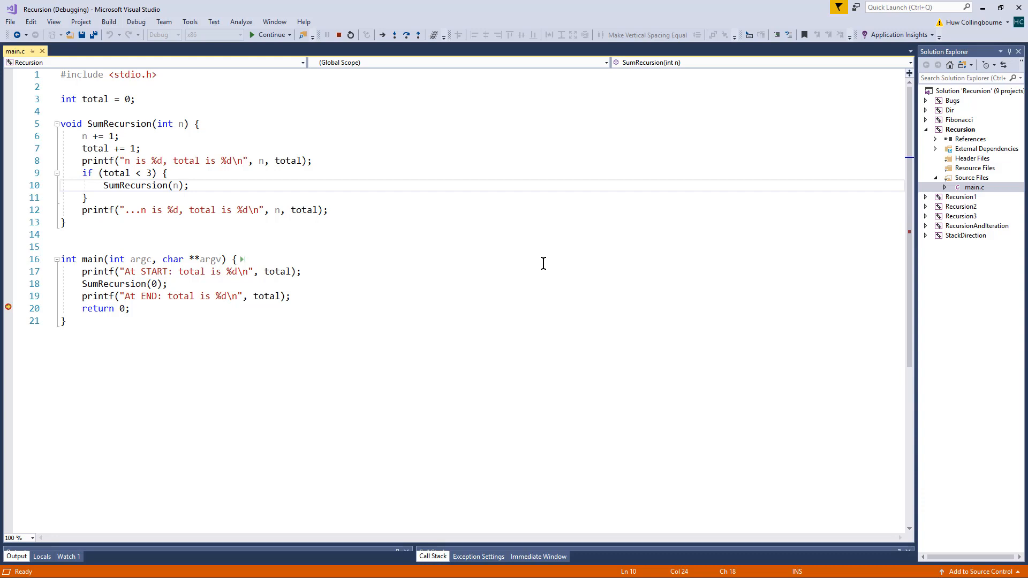
pyautogui.moveTo(740, 318)
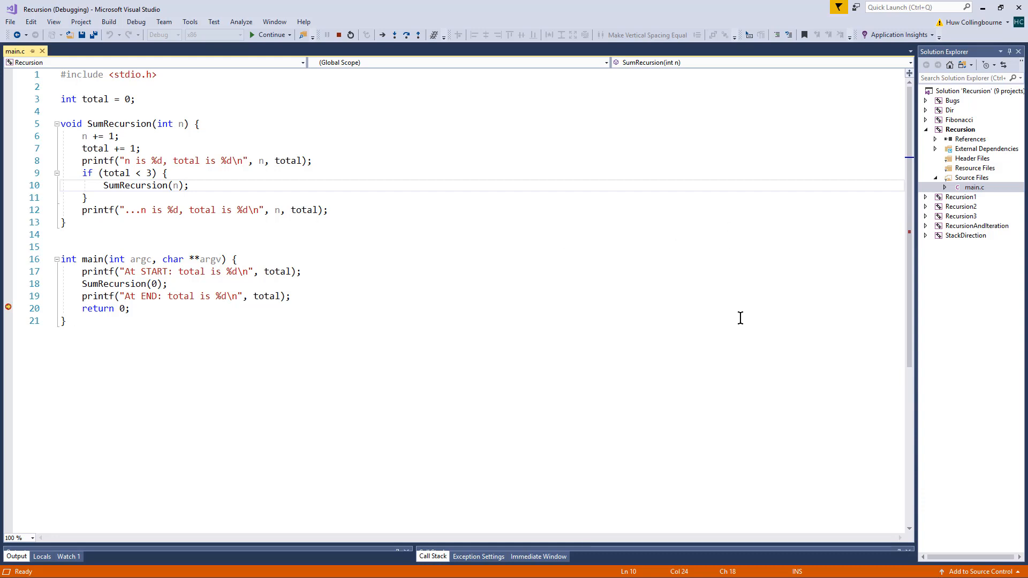
pyautogui.moveTo(11, 247)
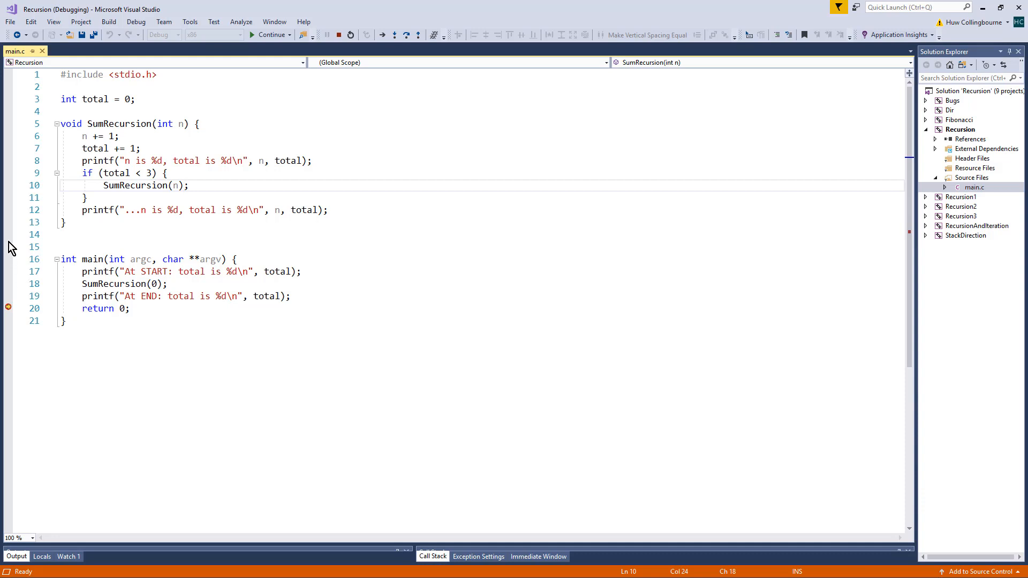
pyautogui.moveTo(11, 191)
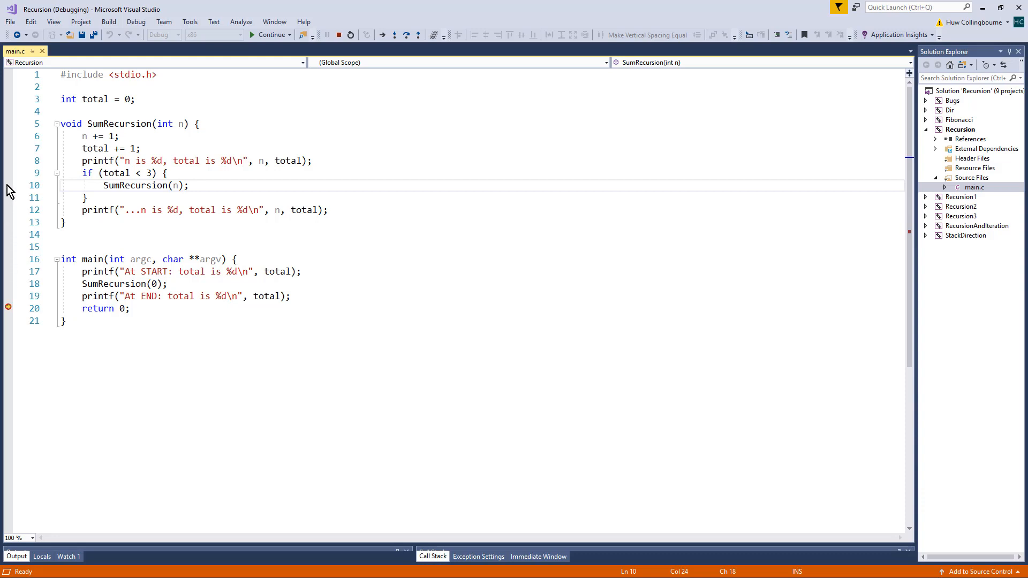
# Add a breakpoint on line 10, the recursive SumRecursion call.
pyautogui.click(8, 185)
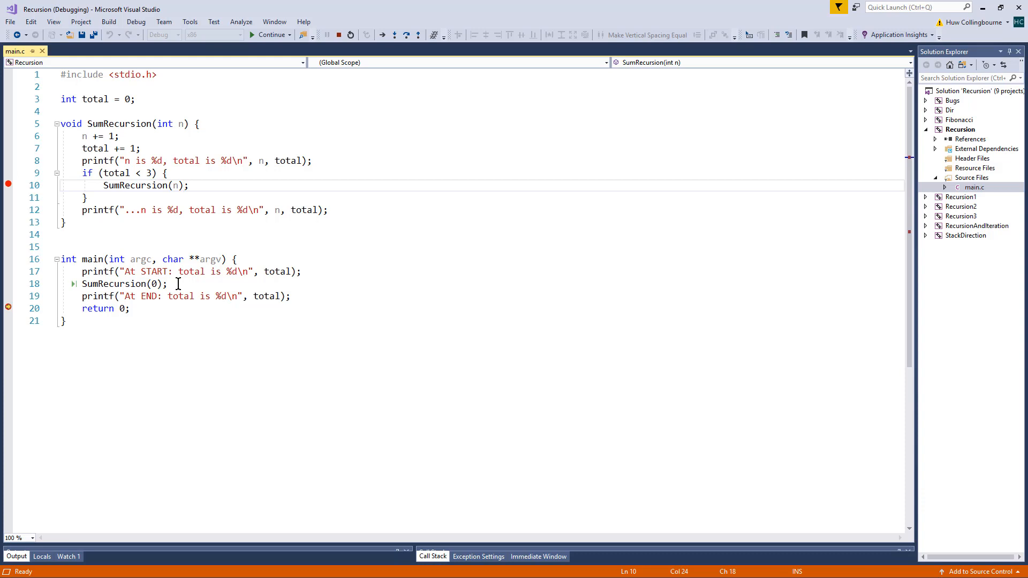
pyautogui.moveTo(5, 223)
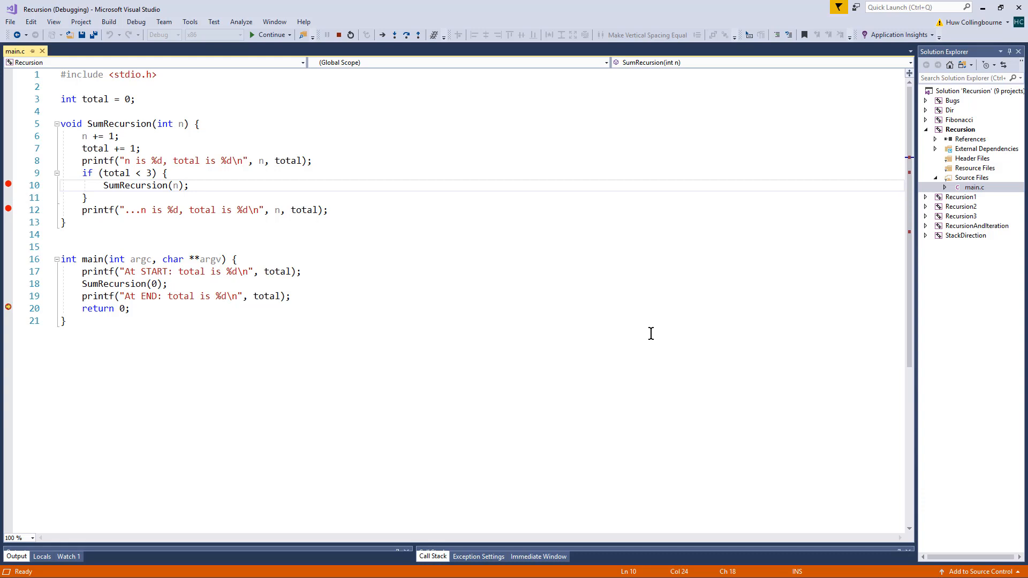
pyautogui.moveTo(737, 330)
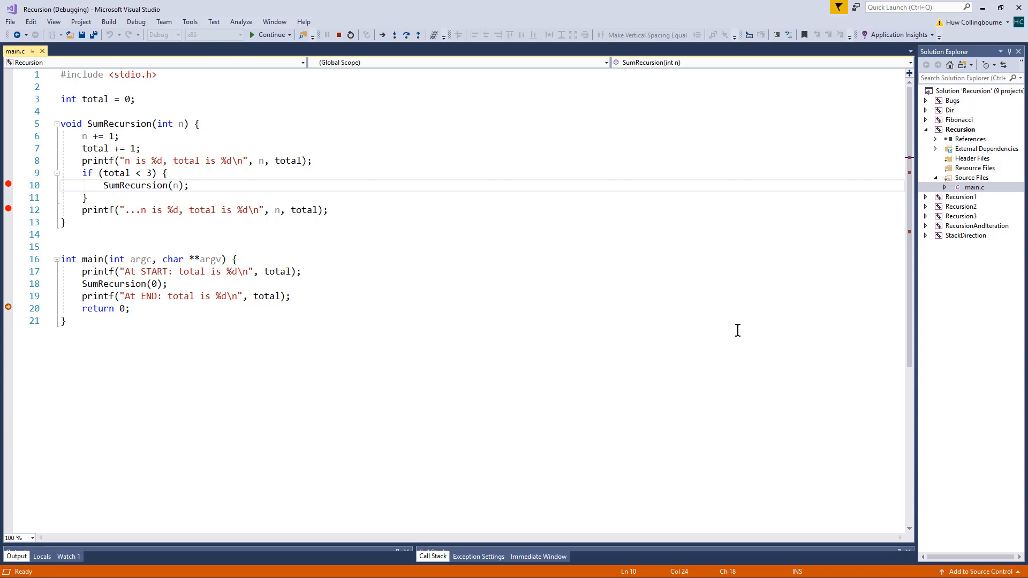